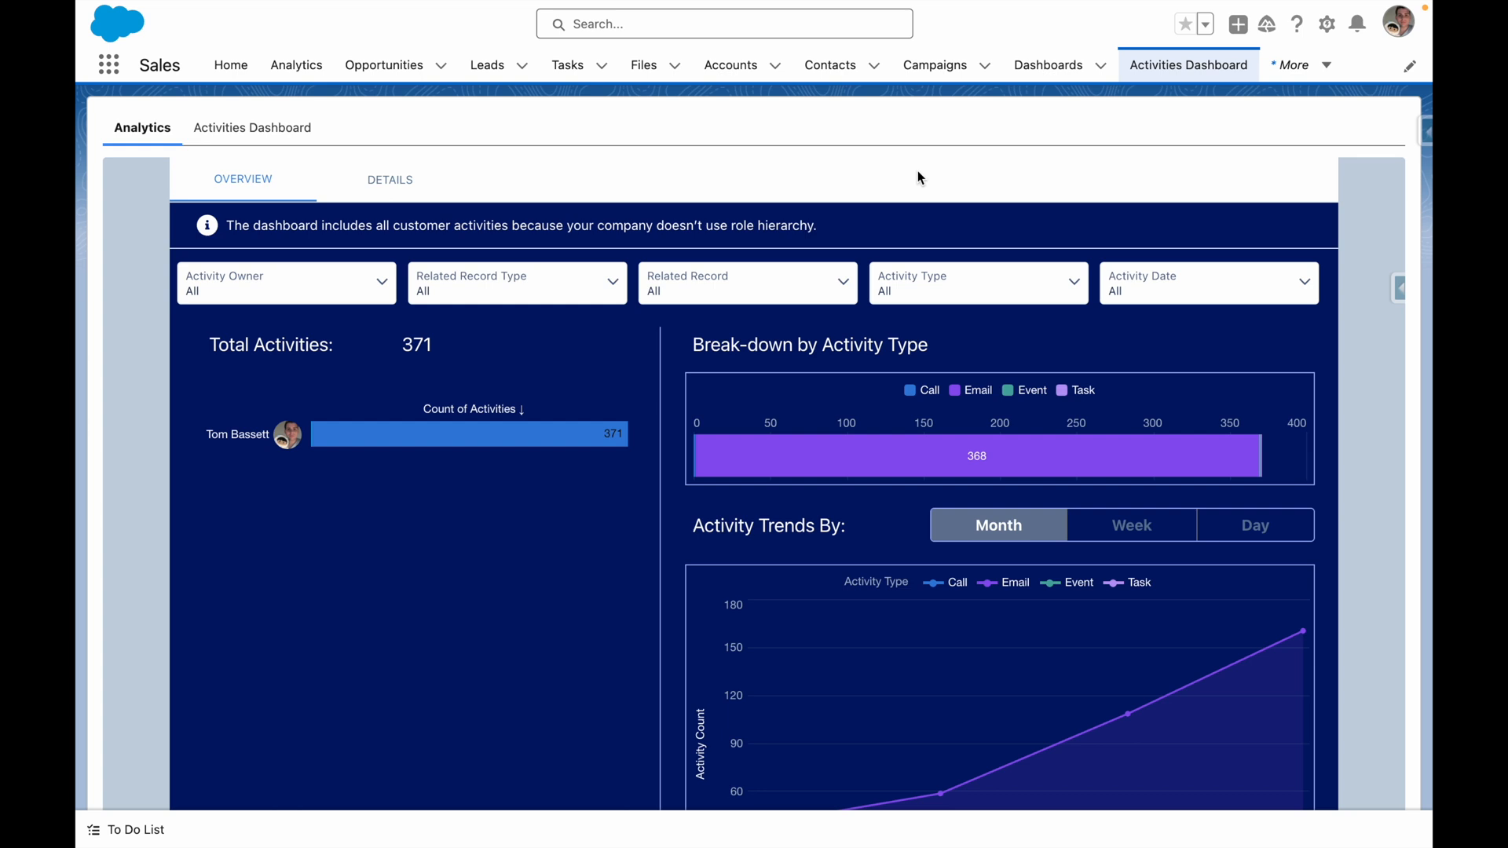
mouse_move(297, 288)
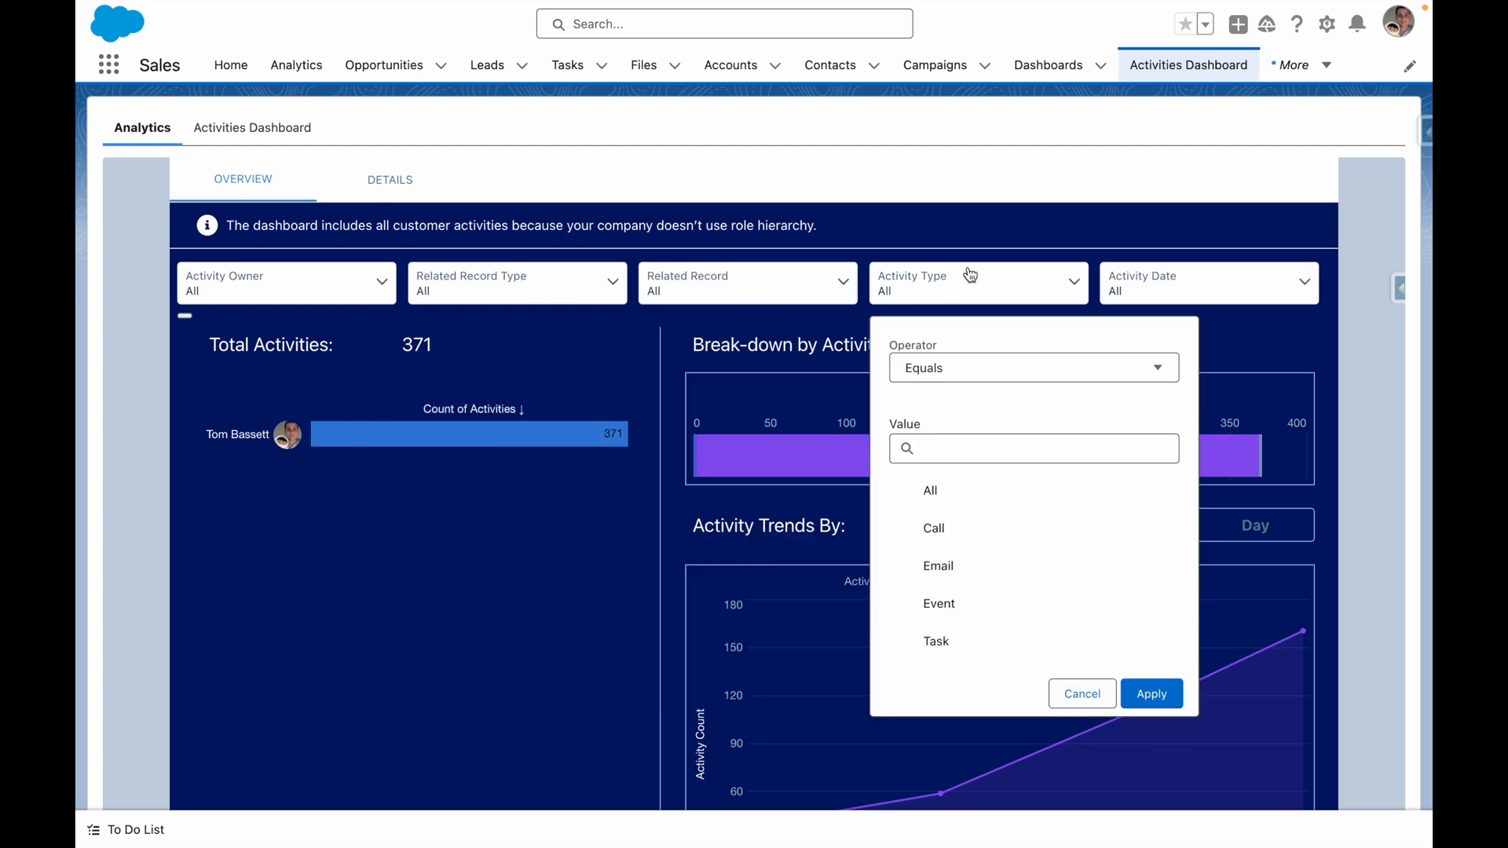
Step: Limit the dashboard to Email activities only, reducing the total to 368
click(937, 566)
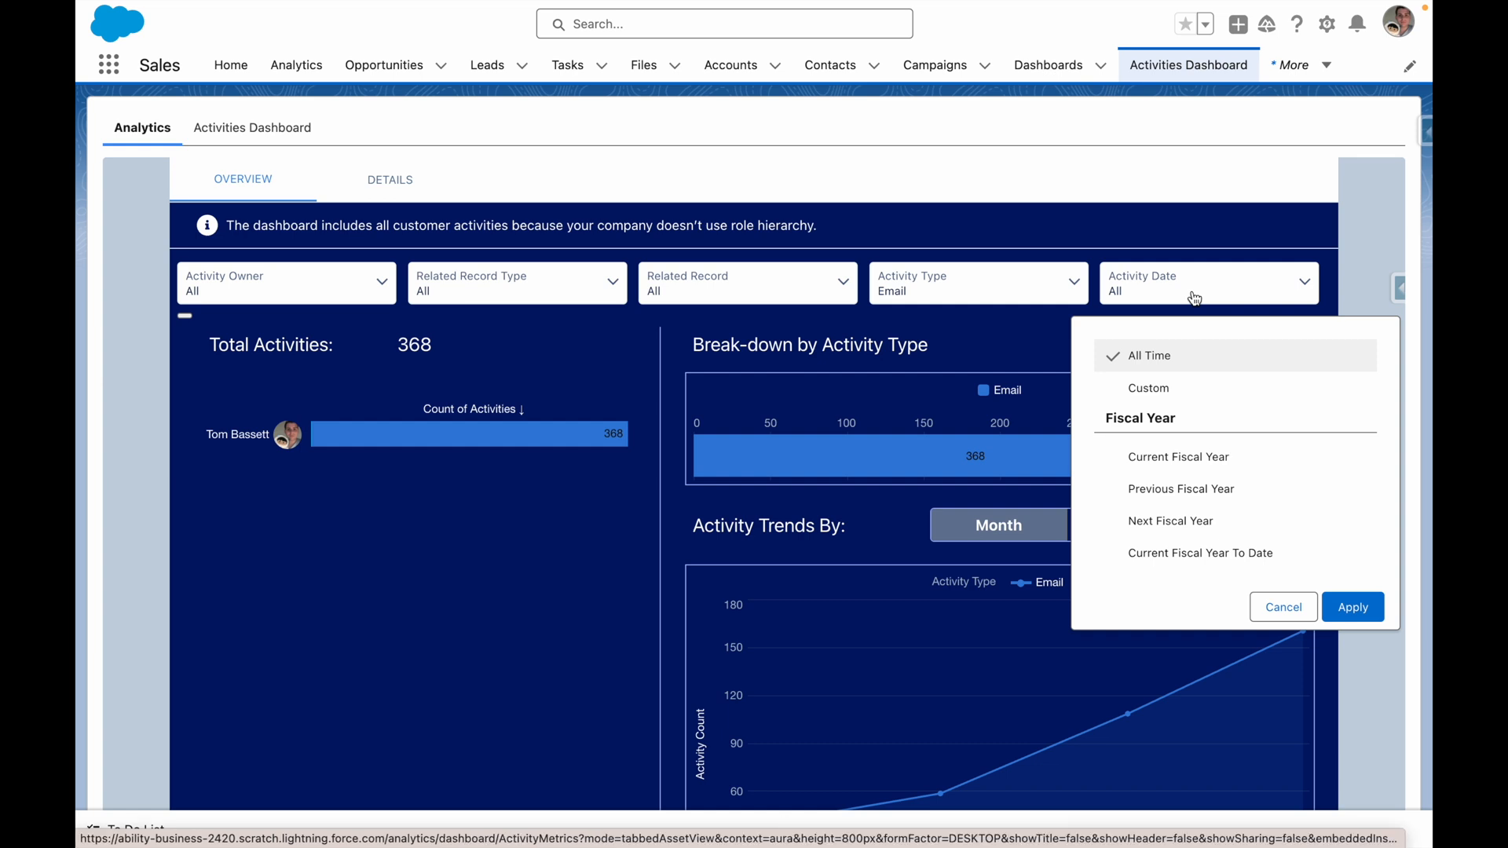
mouse_move(619, 575)
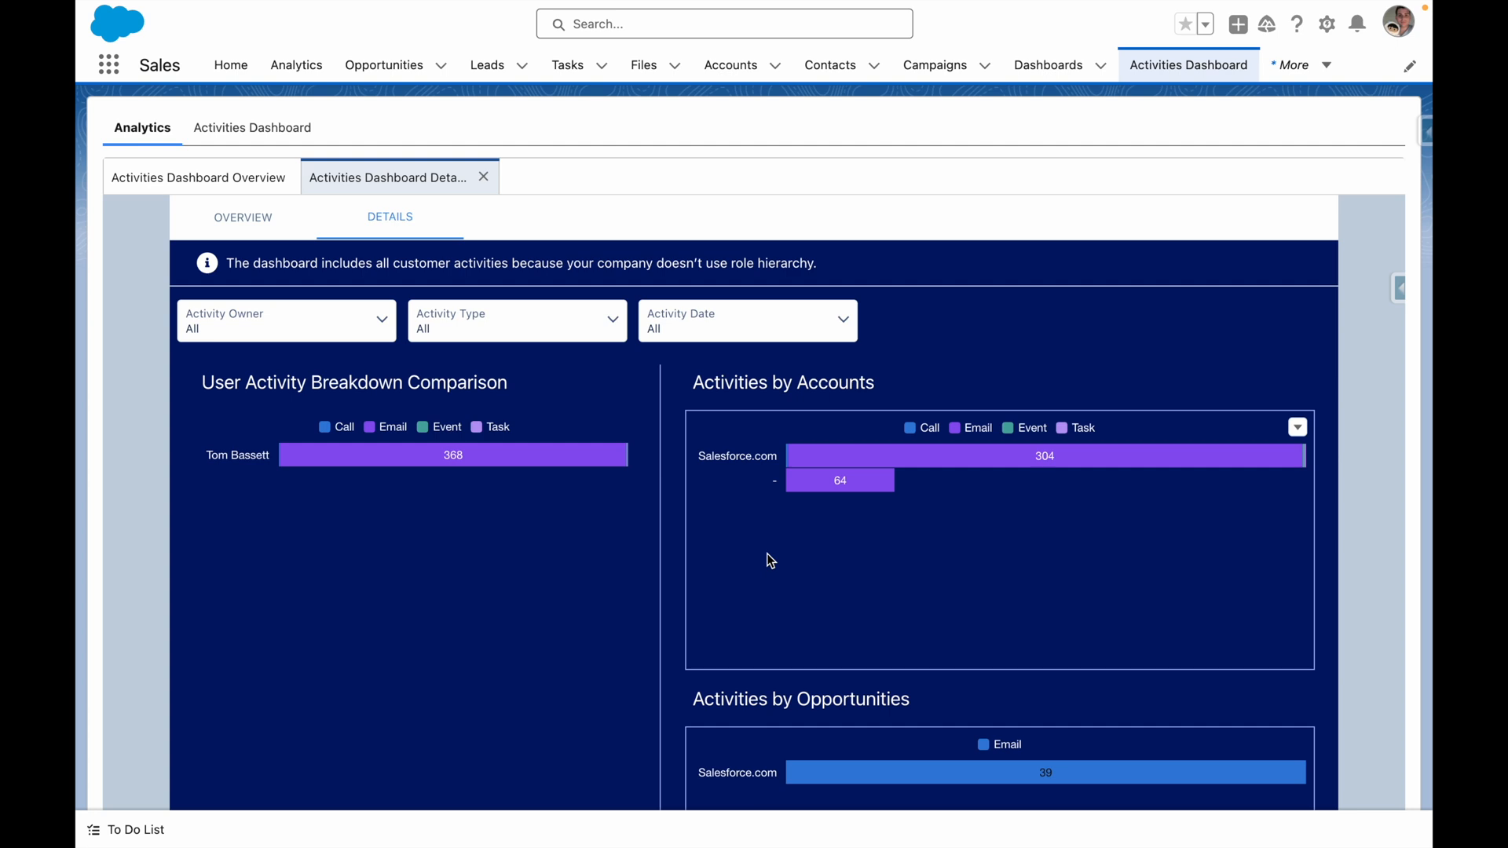
Step: Scroll the Details view down to the Accounts (304) and Opportunities (39) charts
scroll(down, 3)
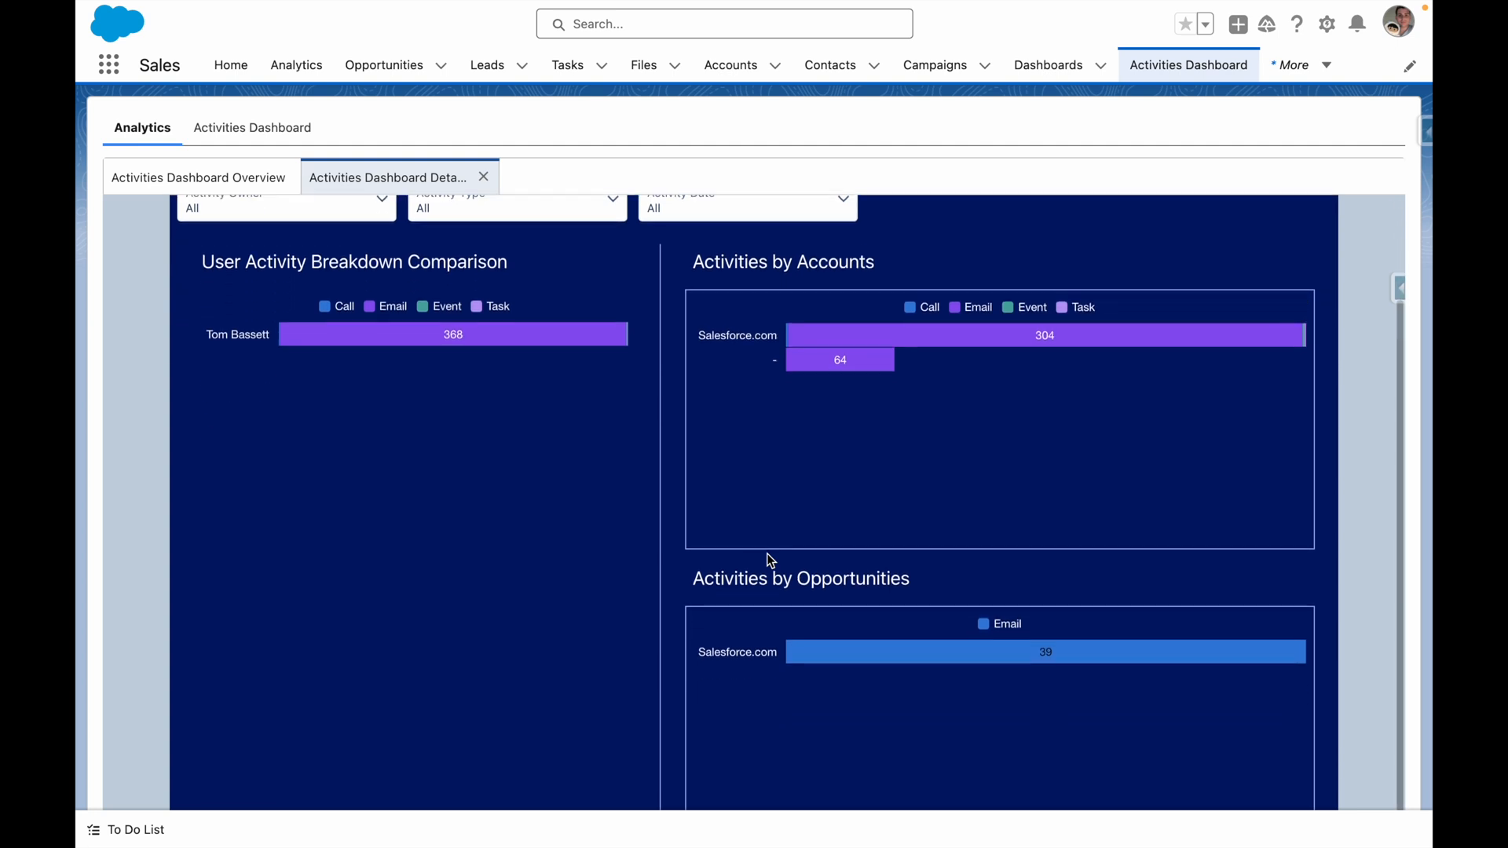